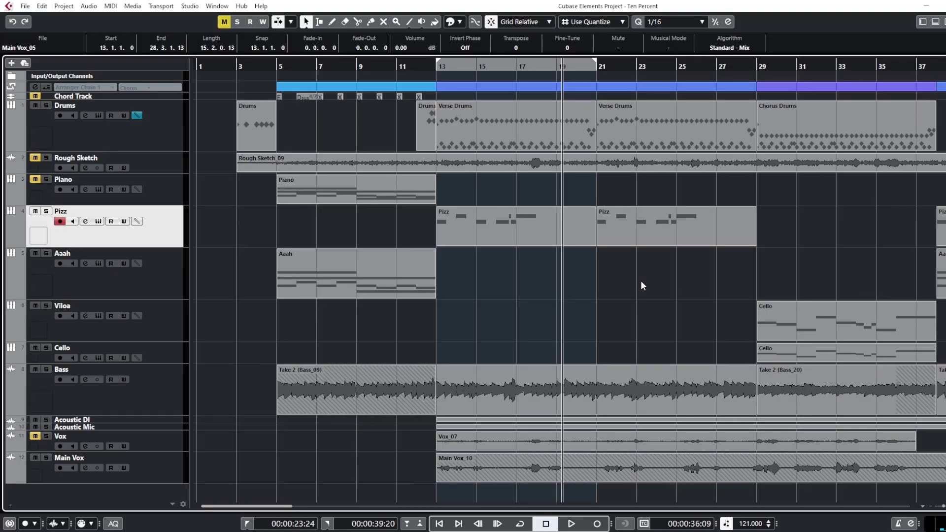
- Solo the Viloa and Cello tracks with the chorus at bar 29 in view
click(572, 524)
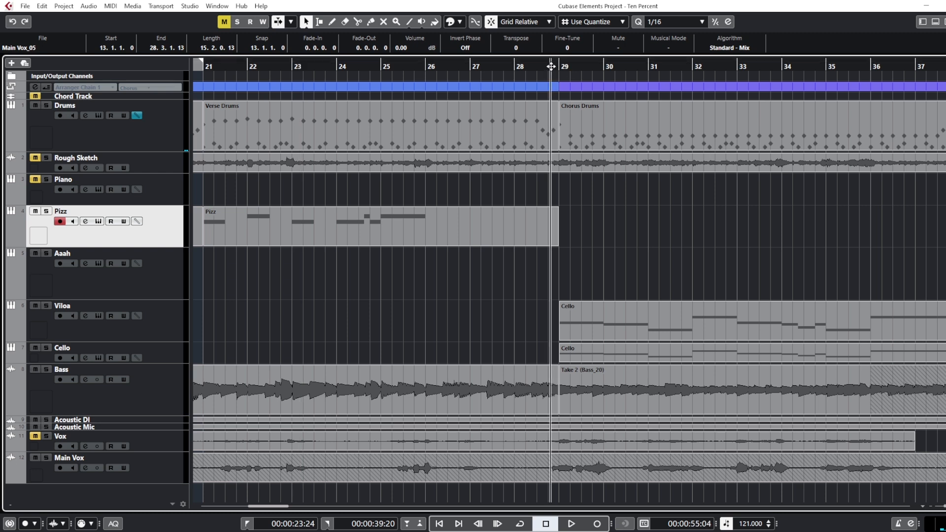
mouse_move(184, 112)
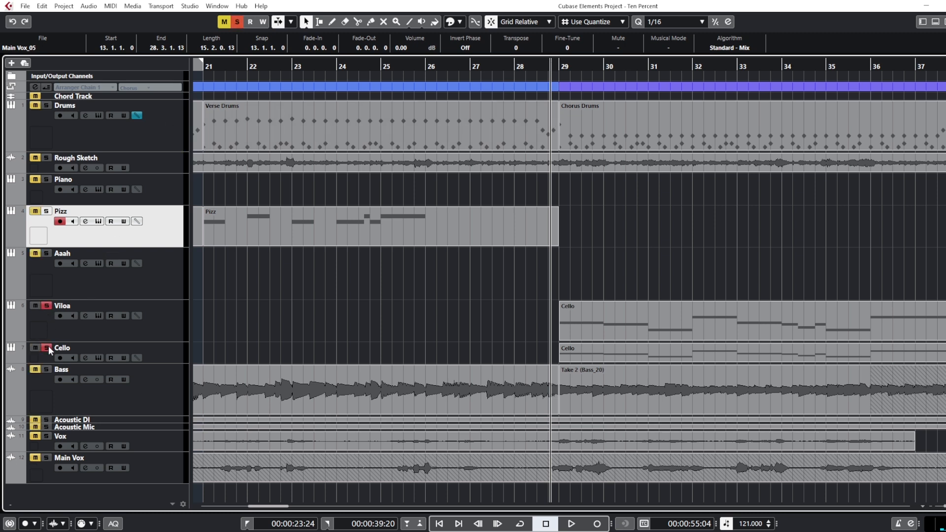
- Play the soloed strings from bar 29, jump ahead to bar 34, then stop and return to the chorus start
click(572, 526)
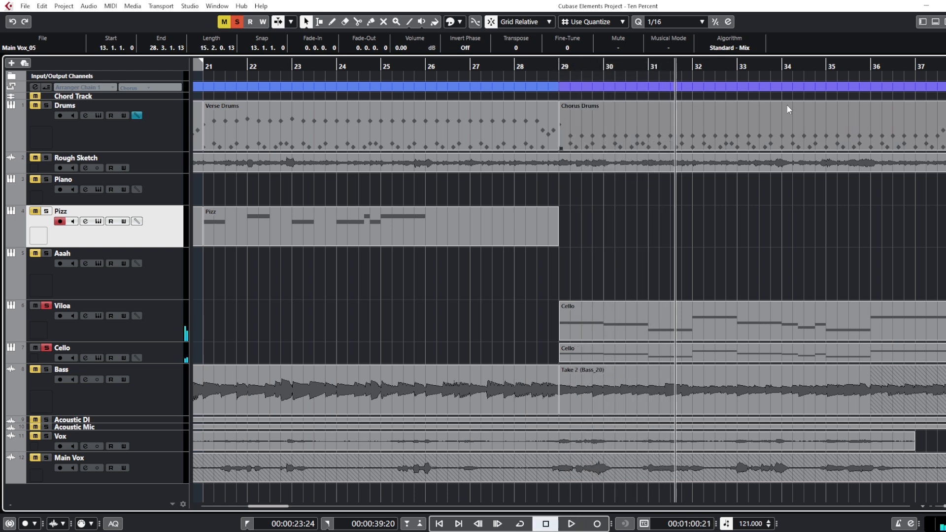
click(779, 64)
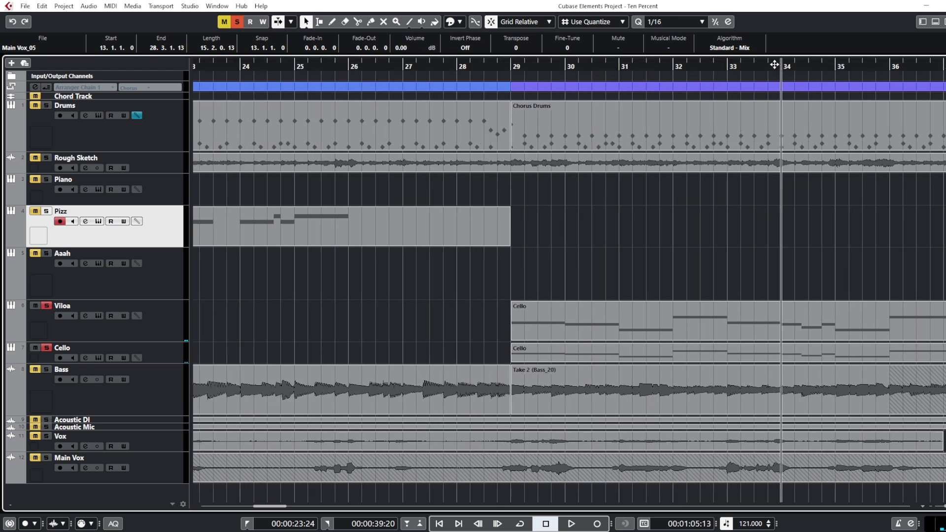
click(572, 524)
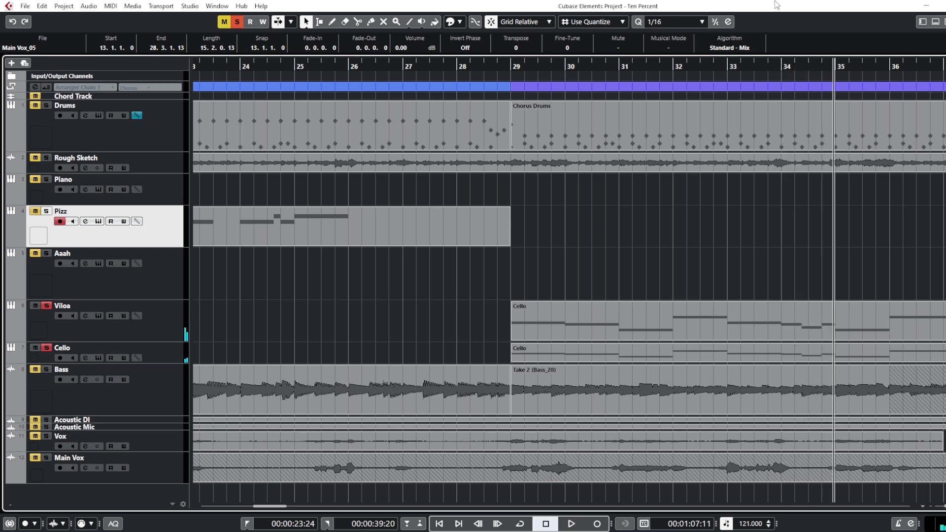
click(510, 66)
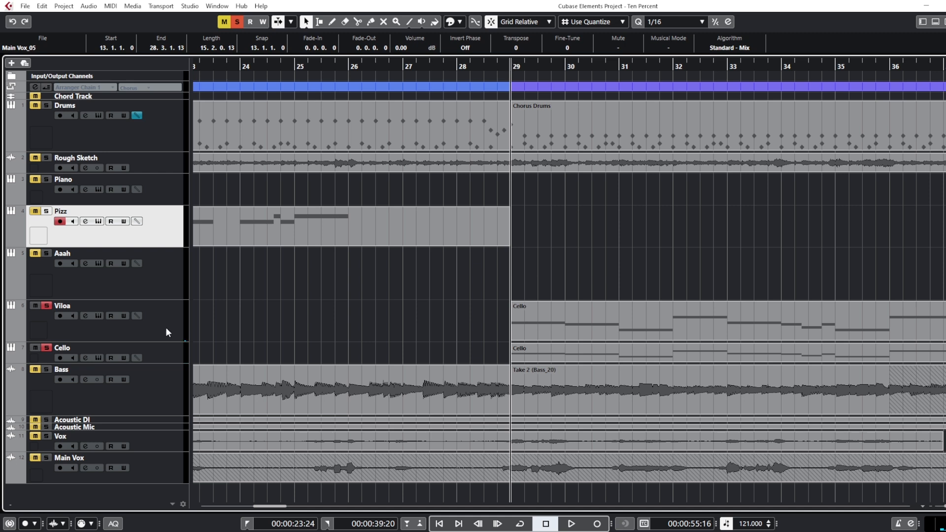
mouse_move(112, 336)
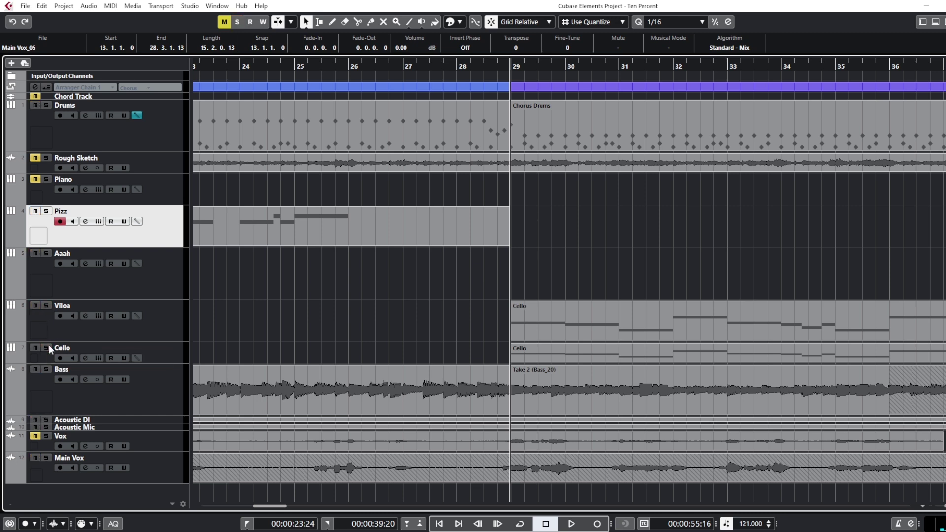
mouse_move(461, 66)
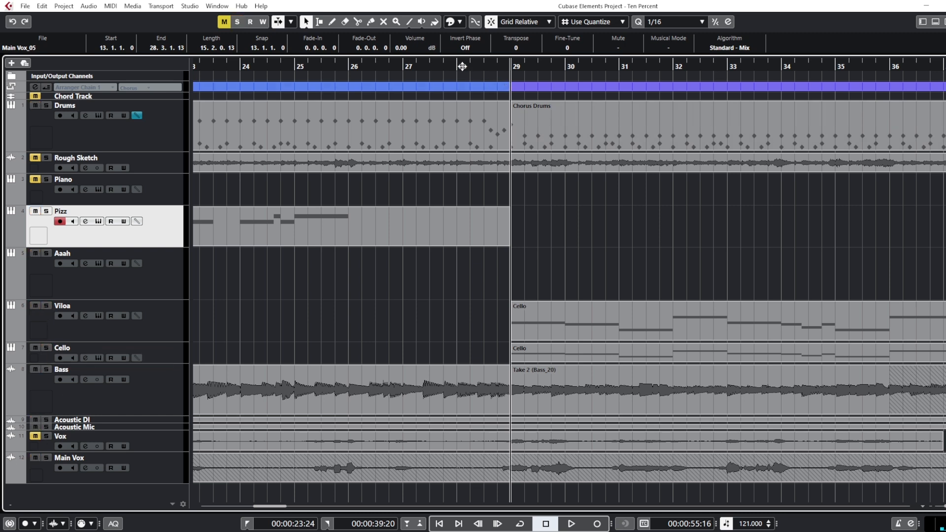
- Set the playhead around bar 27.5 and play the full mix
click(456, 66)
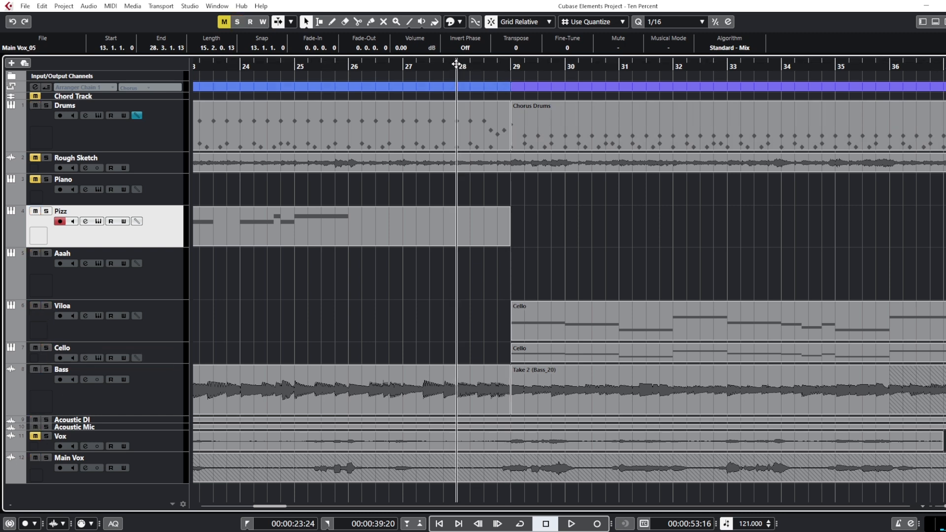
click(570, 527)
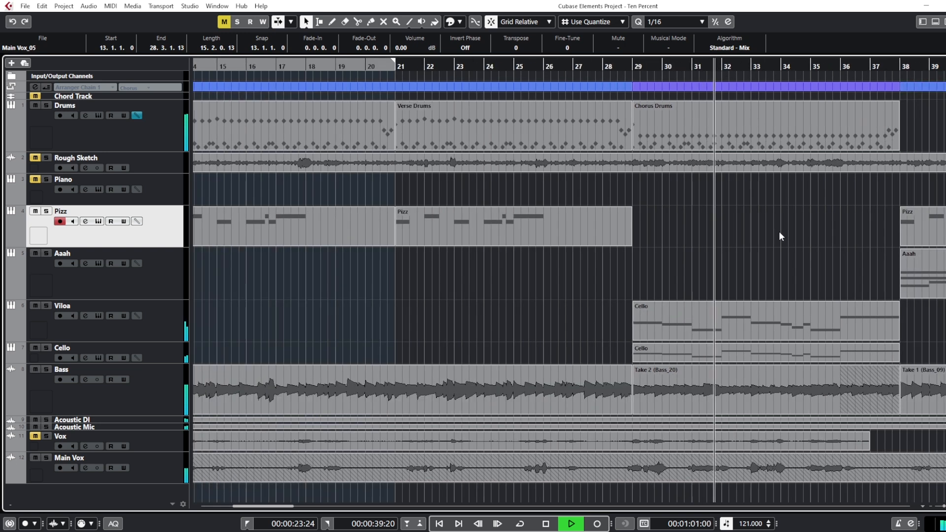
- Scroll the project to bars 28–47 while the chorus plays toward bar 37
scroll(left, 3)
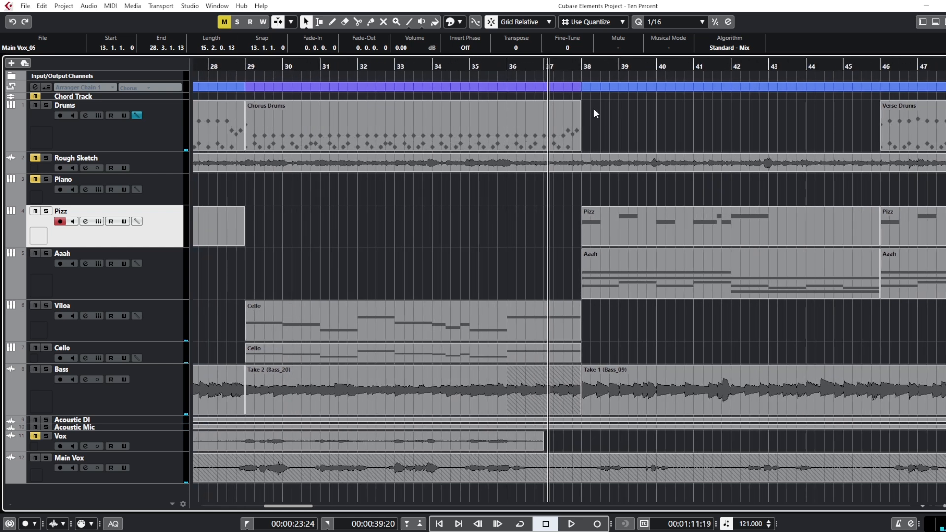
mouse_move(640, 130)
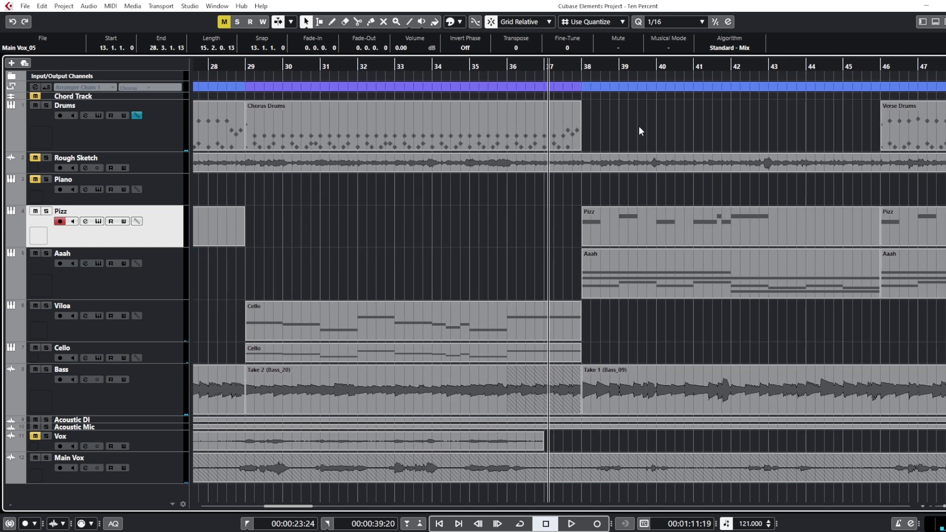
mouse_move(708, 124)
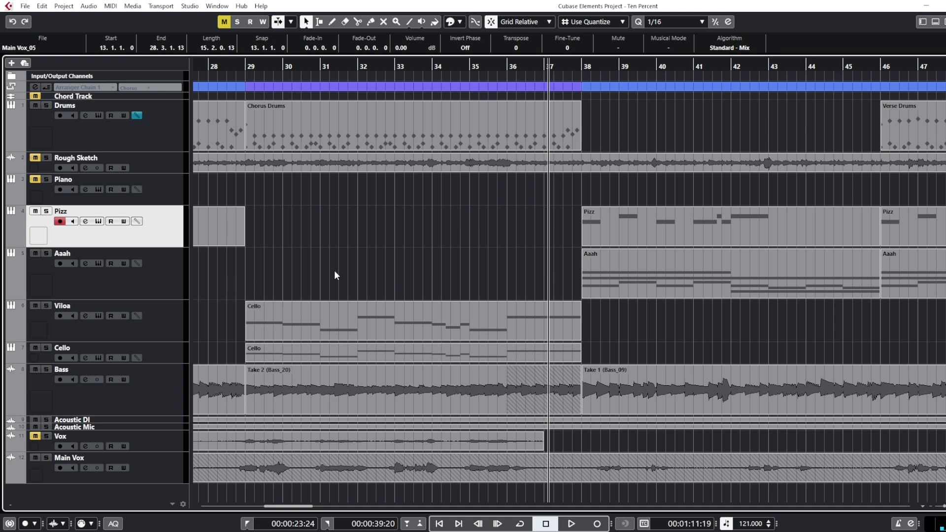
mouse_move(637, 22)
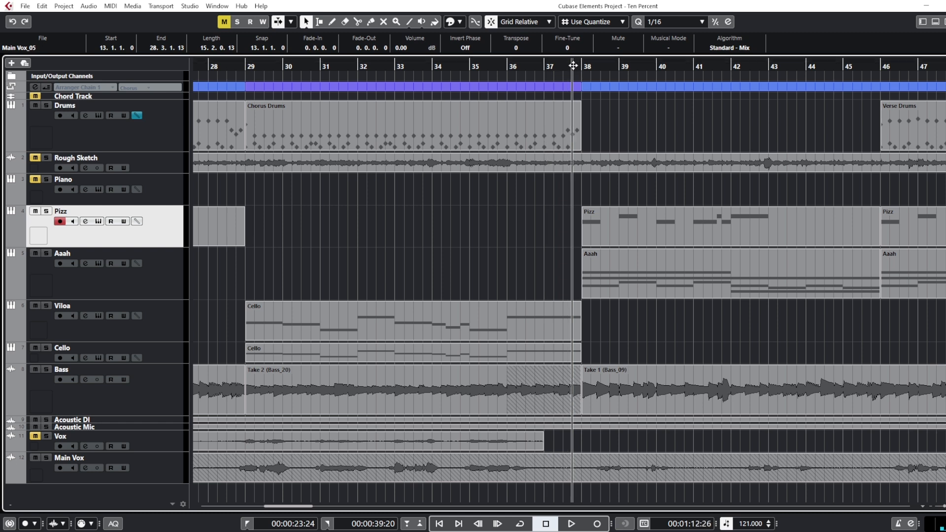
- Move the playhead to bar 38, where Pizz and Aah return, and play
click(572, 523)
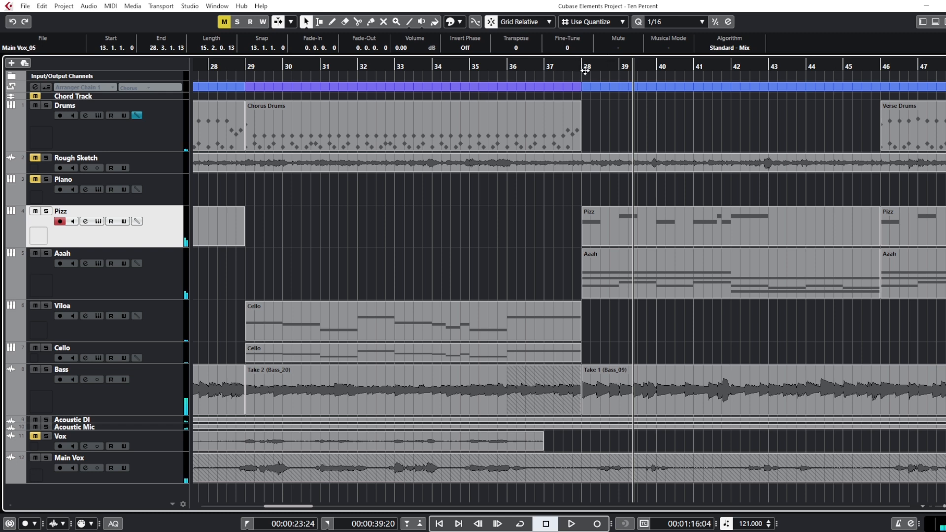
click(570, 66)
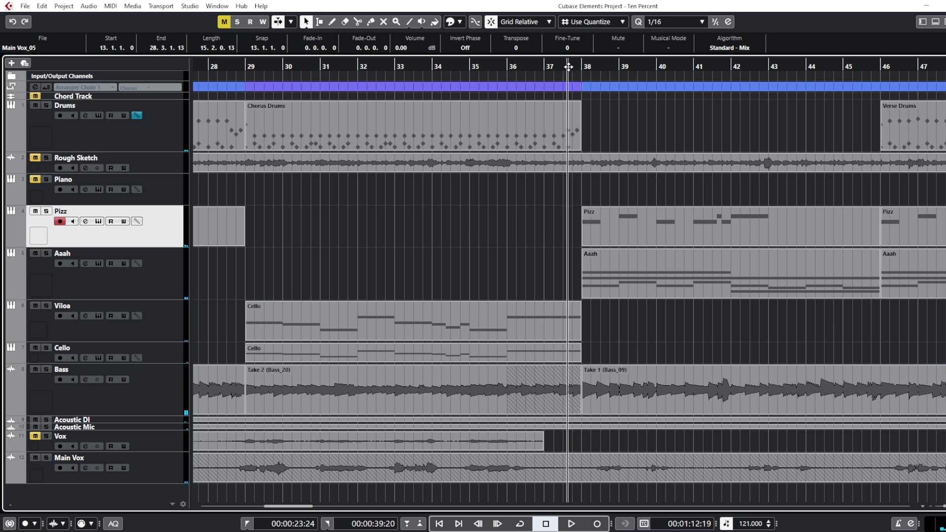
click(573, 523)
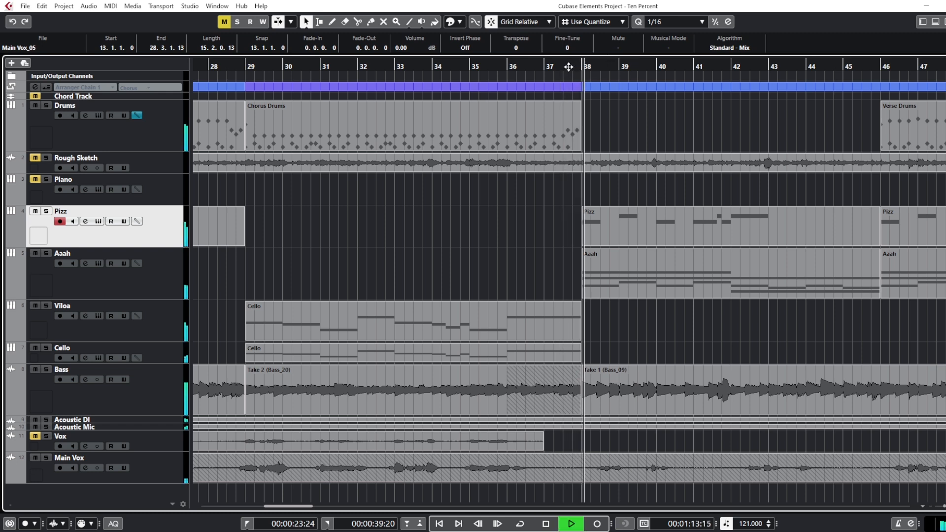